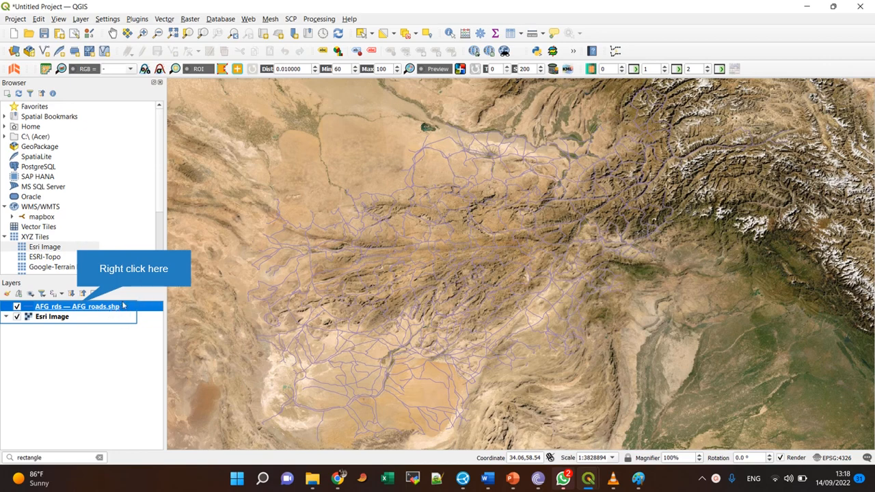
mouse_move(230, 233)
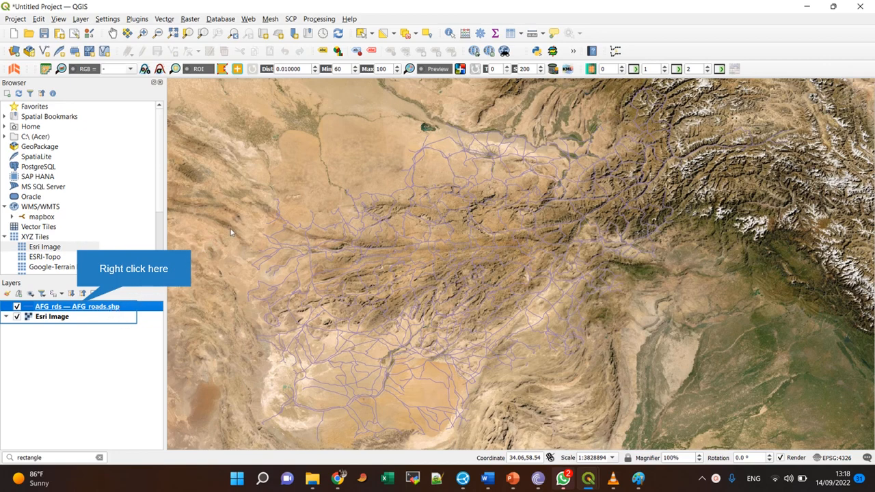
mouse_move(448, 145)
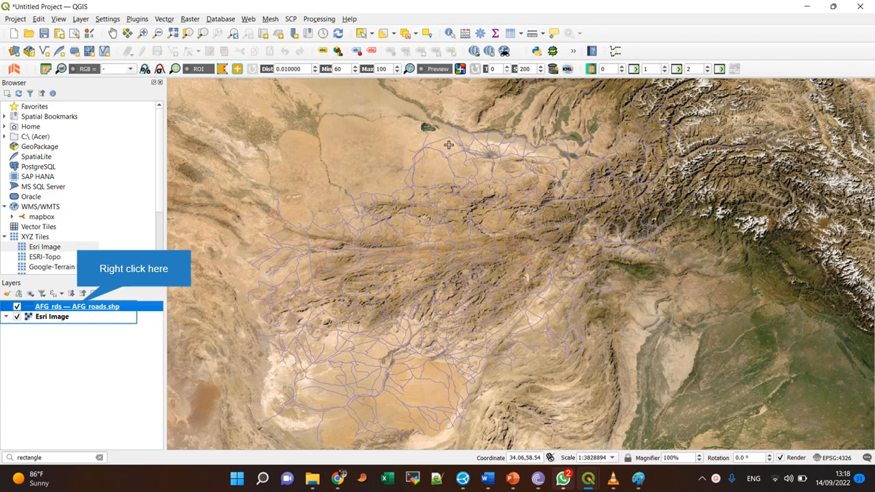
mouse_move(468, 159)
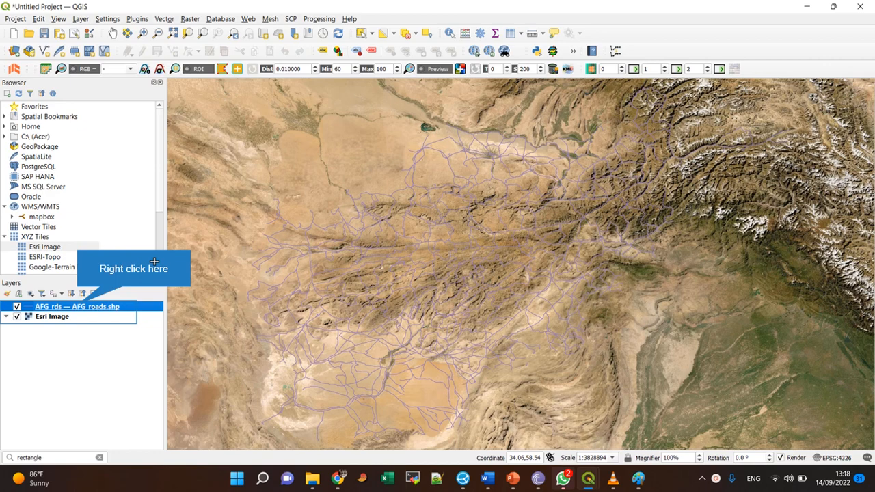
- From the AFG roads layer's Properties, recolour the road lines dark purple and apply to the map
right_click(76, 306)
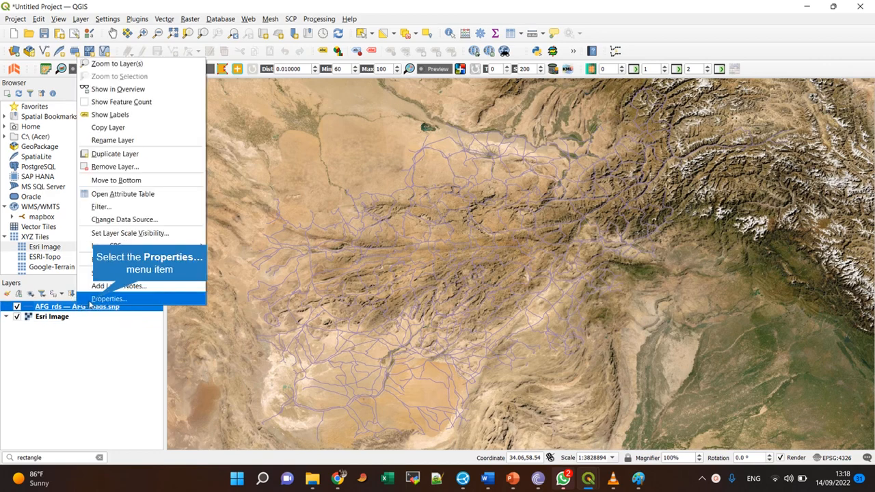
left_click(109, 298)
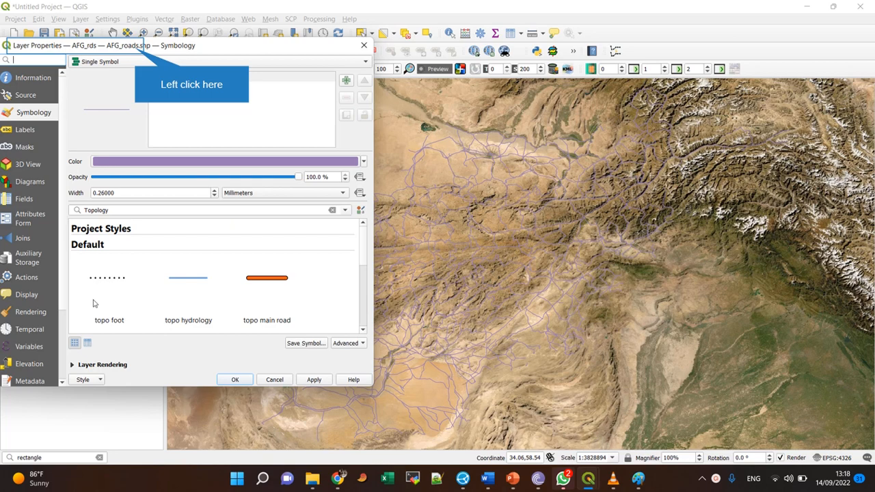
mouse_move(136, 50)
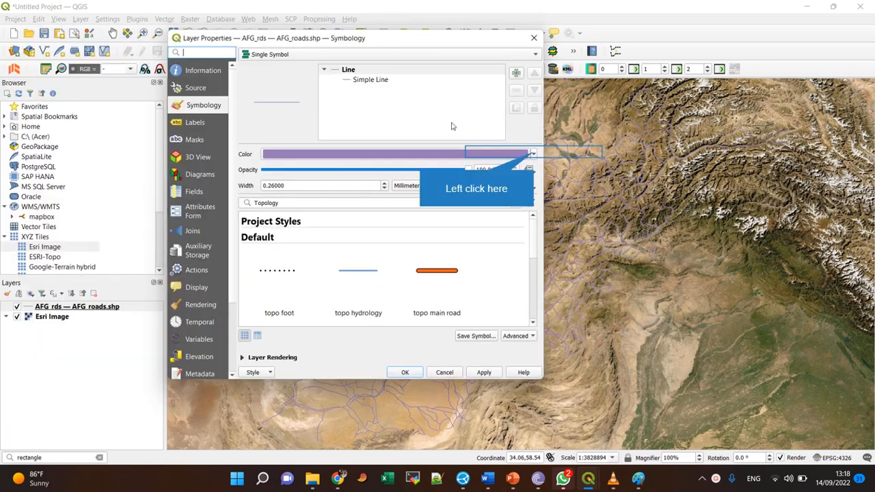
left_click(534, 153)
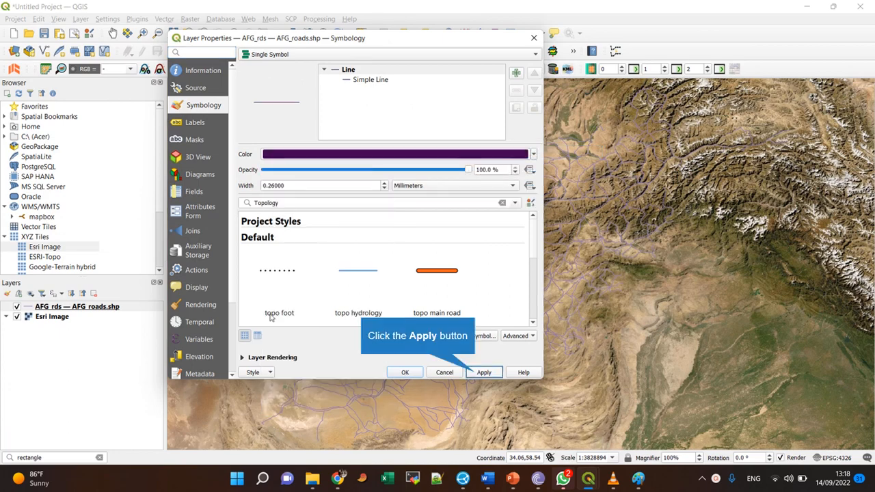
left_click(484, 372)
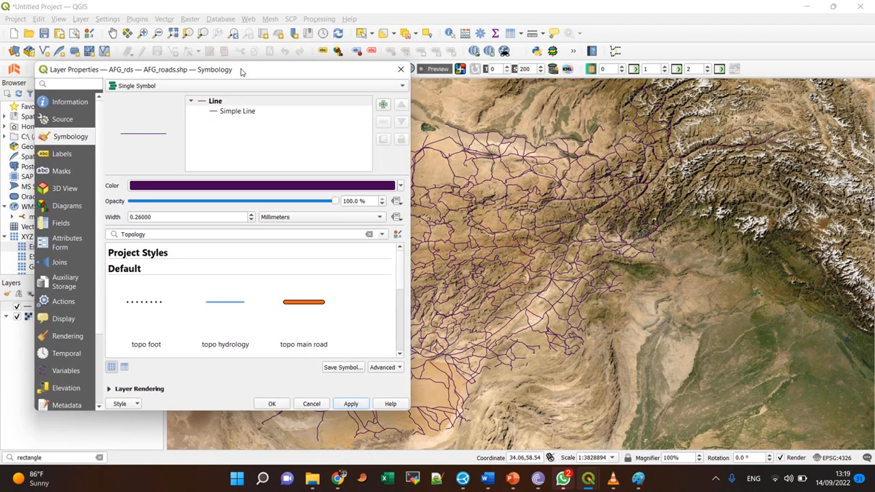
mouse_move(145, 302)
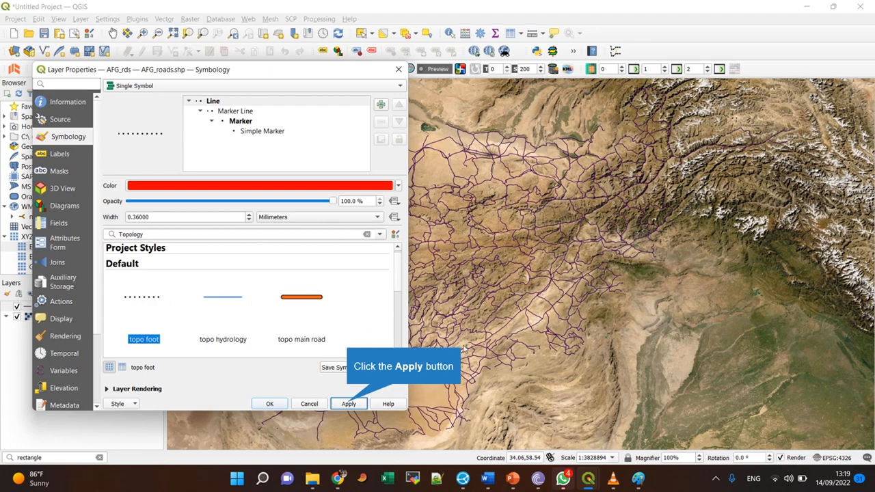
mouse_move(497, 273)
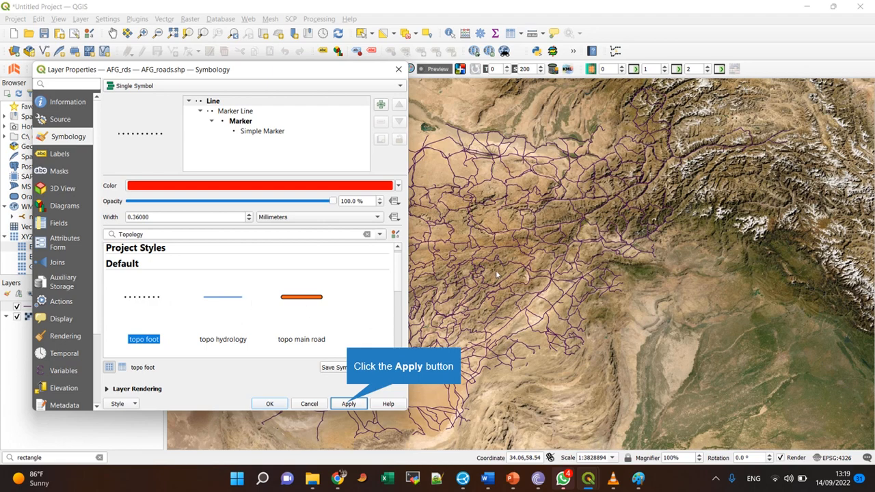
- Apply the topo foot dotted preset, then the topo path black dashed preset to the roads
left_click(348, 404)
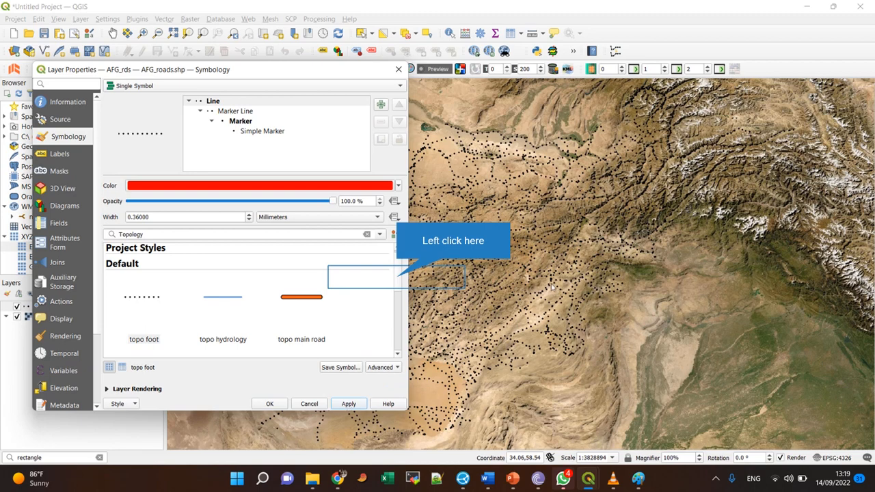
mouse_move(399, 281)
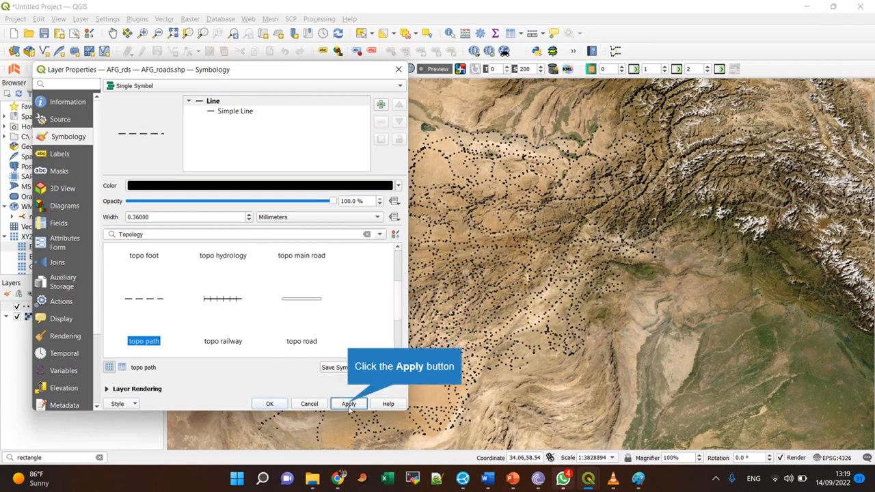
left_click(348, 403)
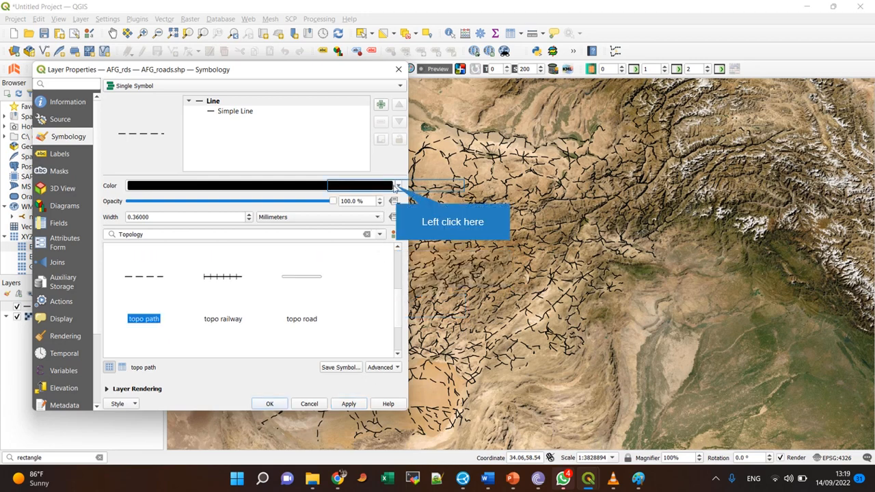
- Restyle the roads as red solid lines 2 mm wide and apply to the map
left_click(397, 186)
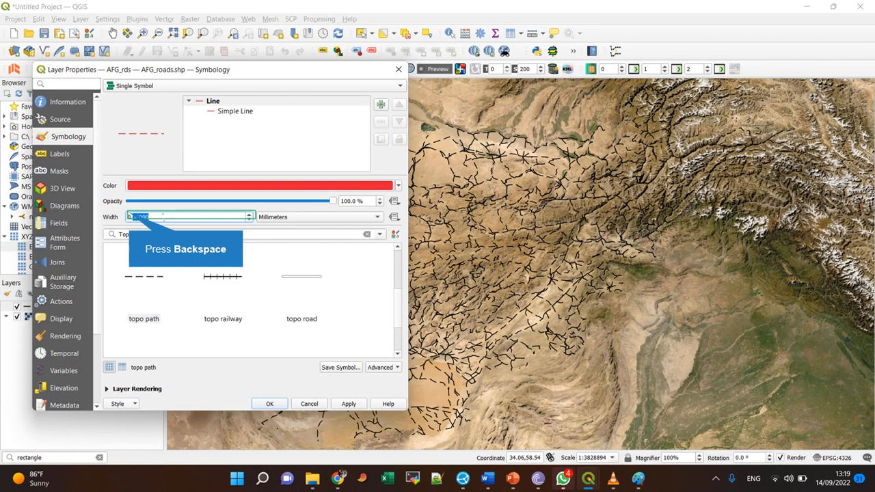
key("backspace")
type("2")
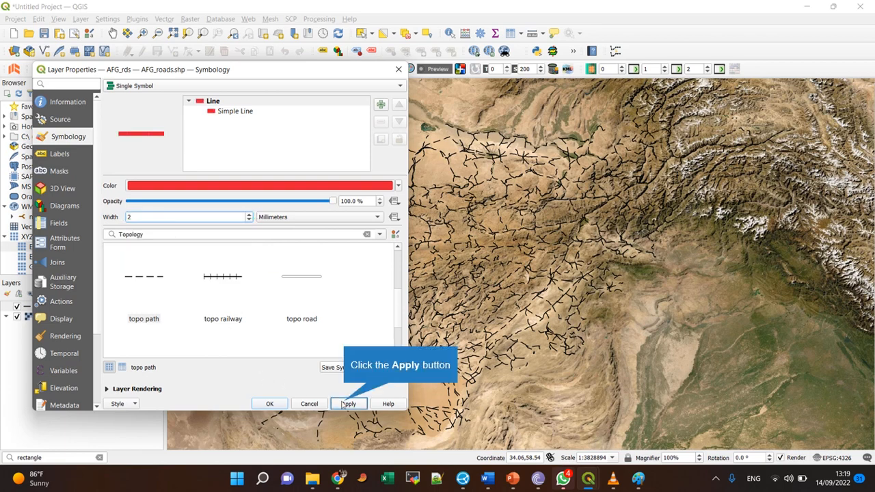
left_click(349, 403)
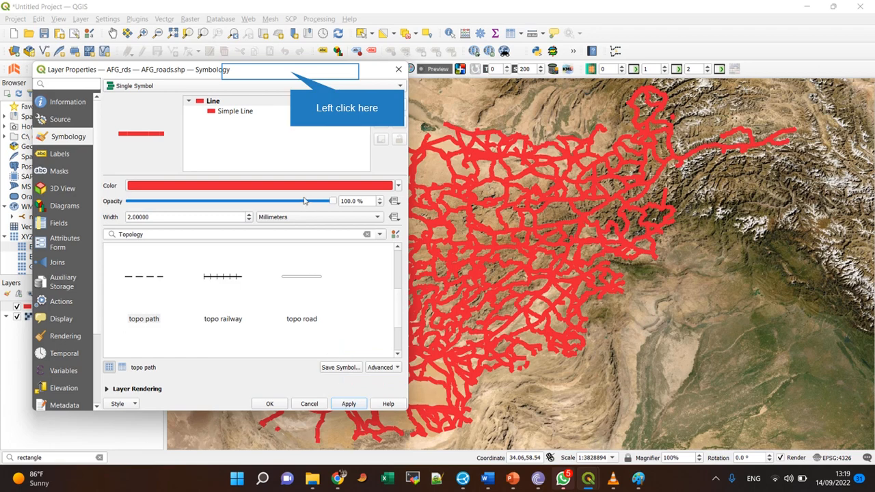
mouse_move(305, 183)
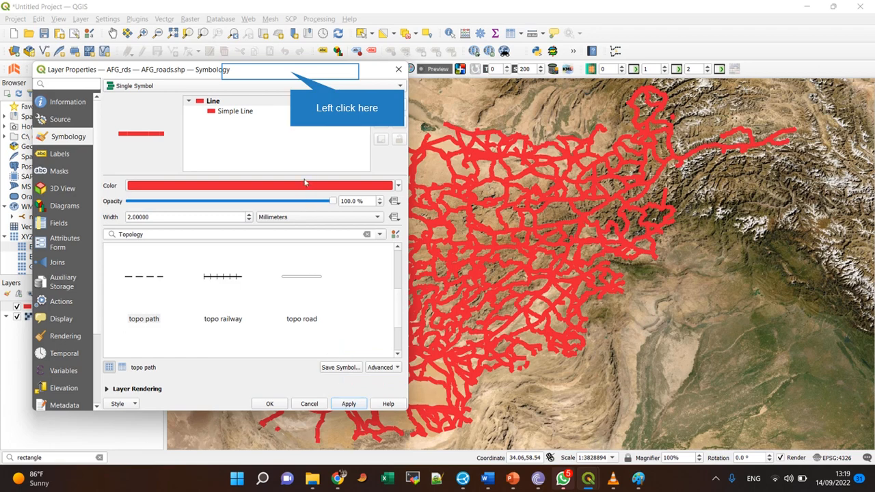
mouse_move(306, 160)
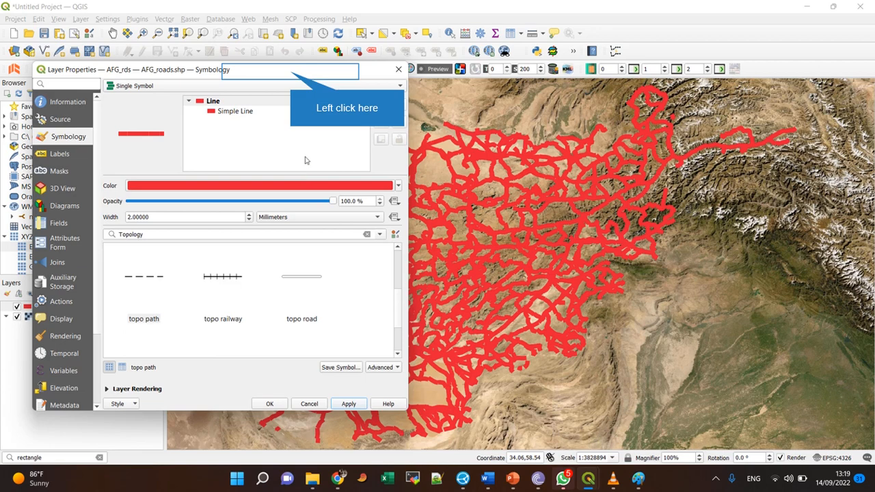
mouse_move(306, 153)
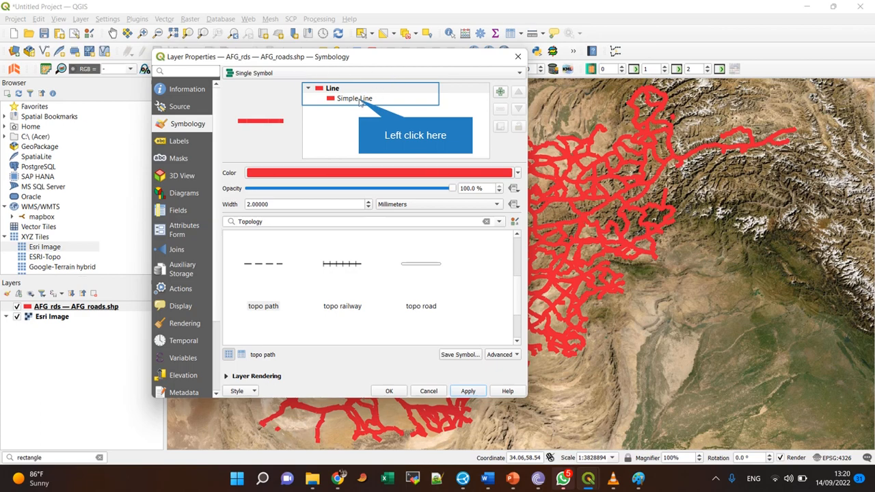
- Add a second Simple Line layer to the roads symbol above the existing one
left_click(354, 98)
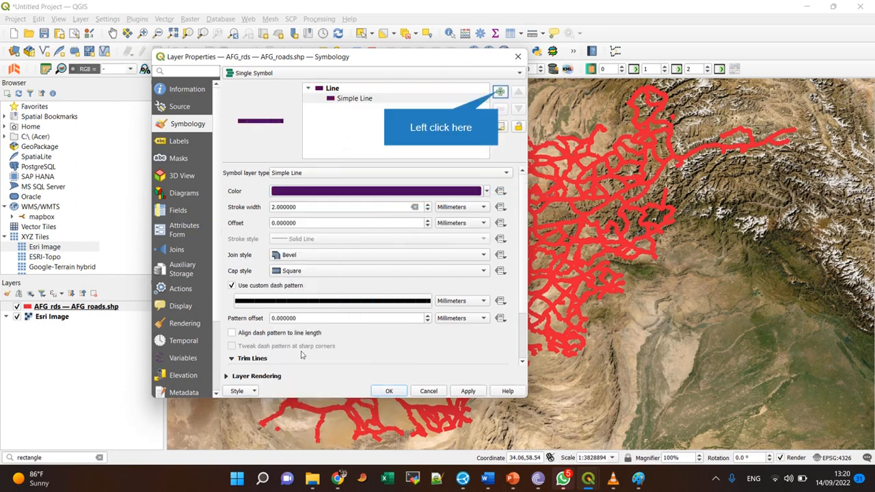
mouse_move(450, 146)
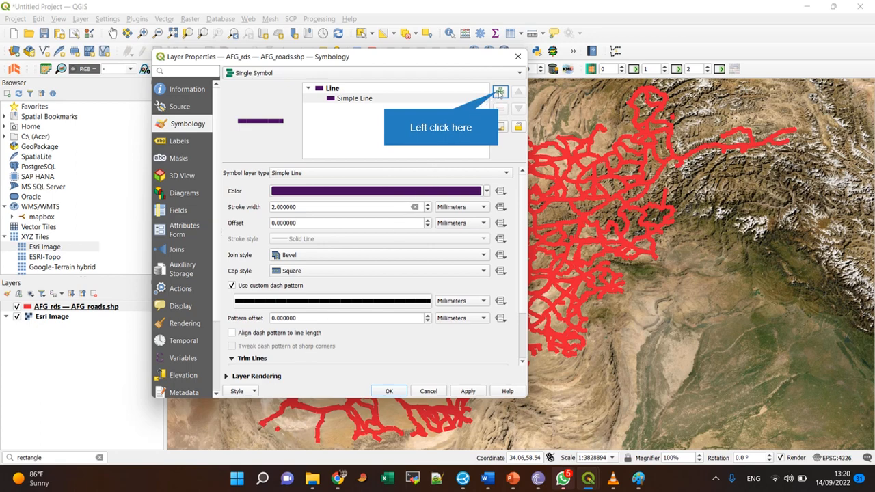
left_click(501, 92)
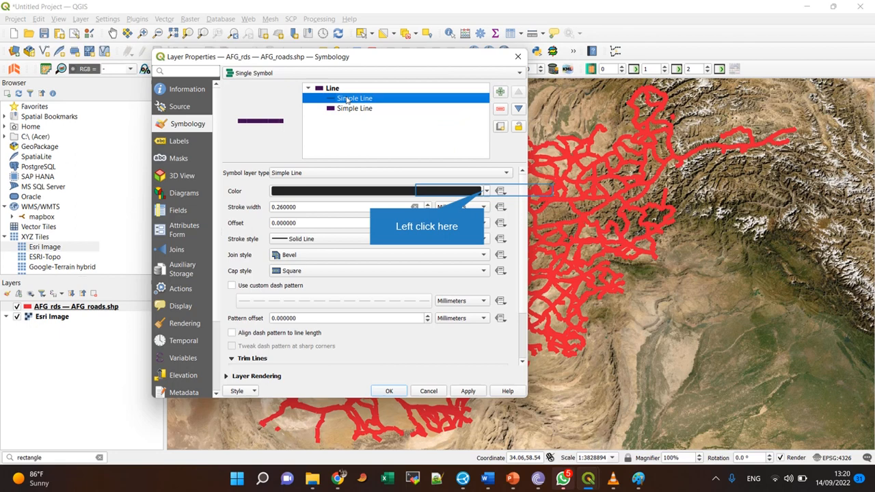
mouse_move(305, 199)
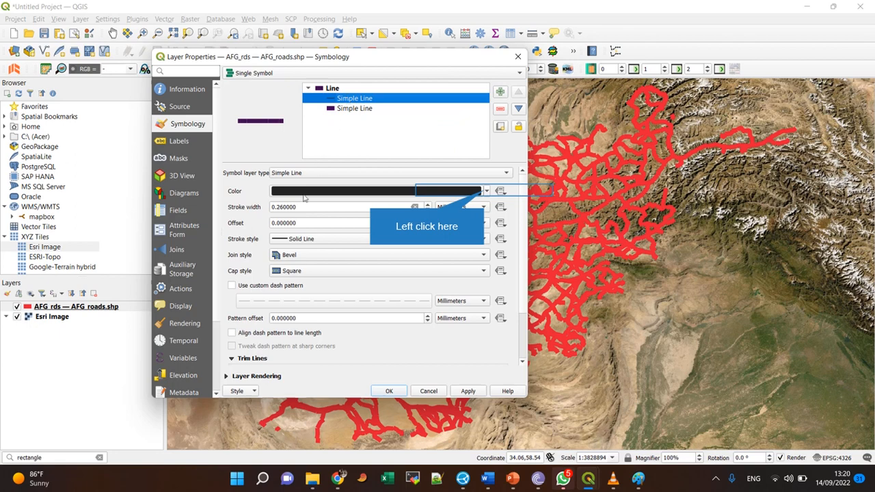
mouse_move(384, 198)
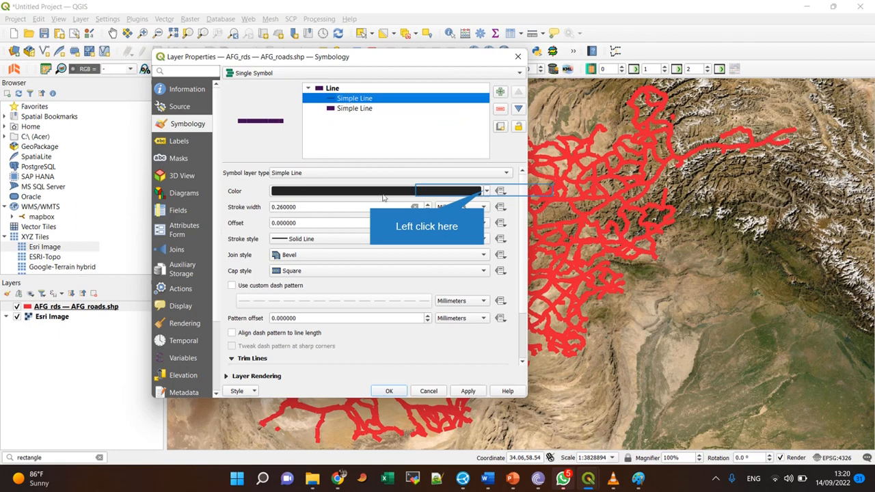
- Make the upper Simple Line white with Dash Line stroke style and apply it
left_click(485, 192)
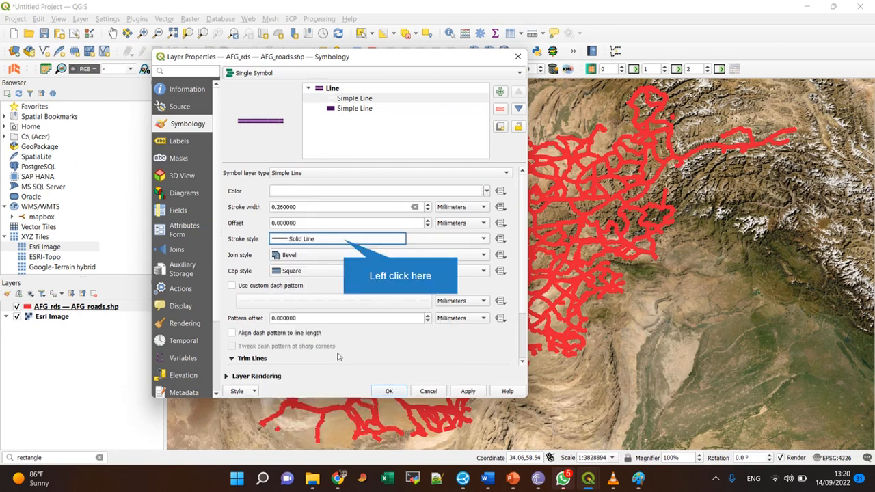
mouse_move(342, 309)
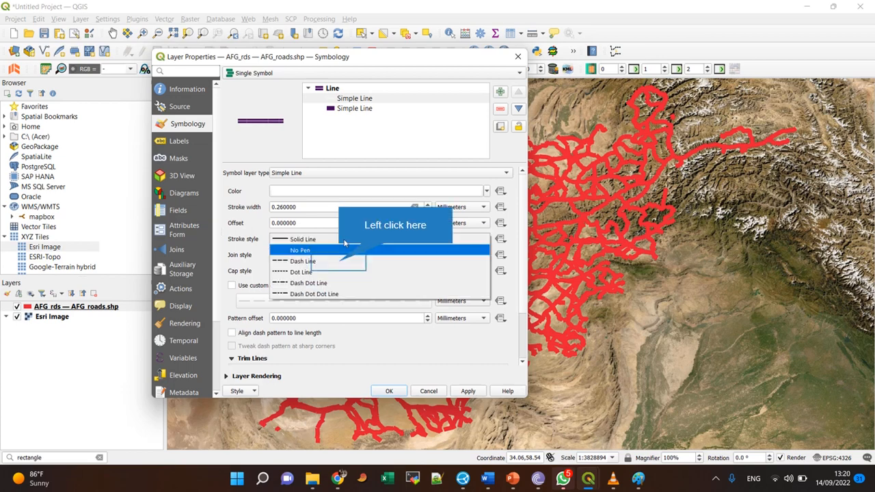
left_click(303, 261)
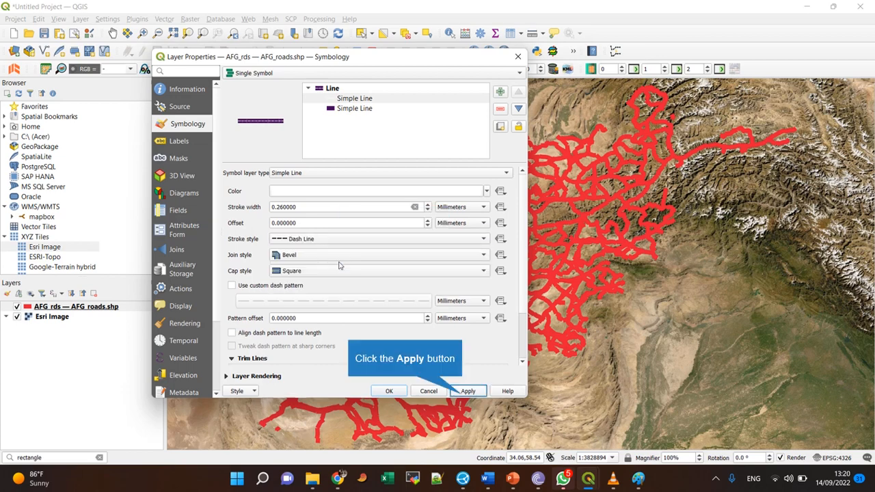
mouse_move(246, 166)
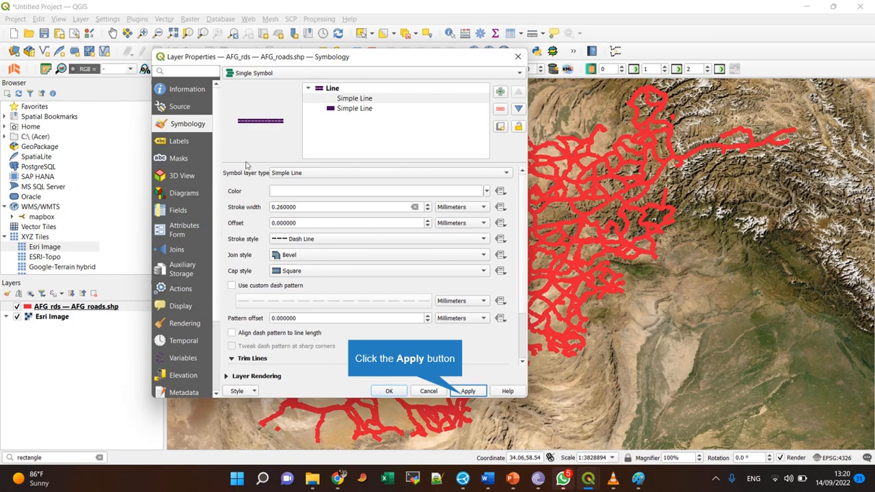
left_click(467, 391)
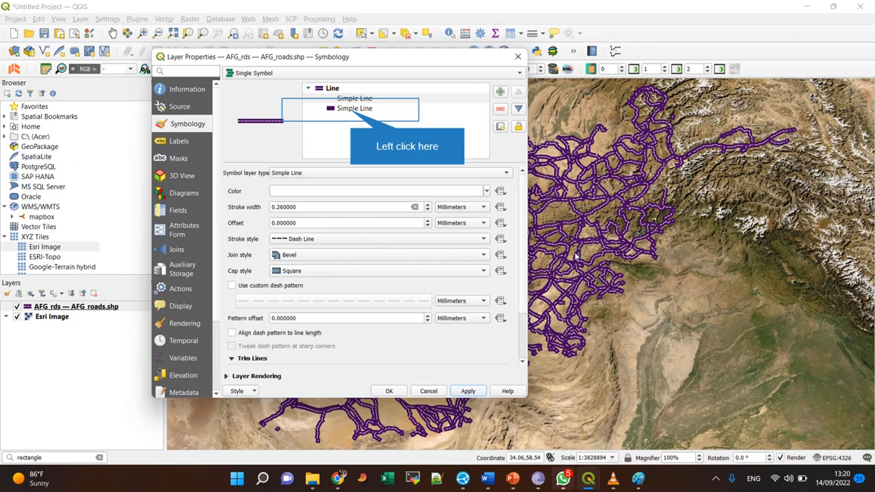
mouse_move(331, 93)
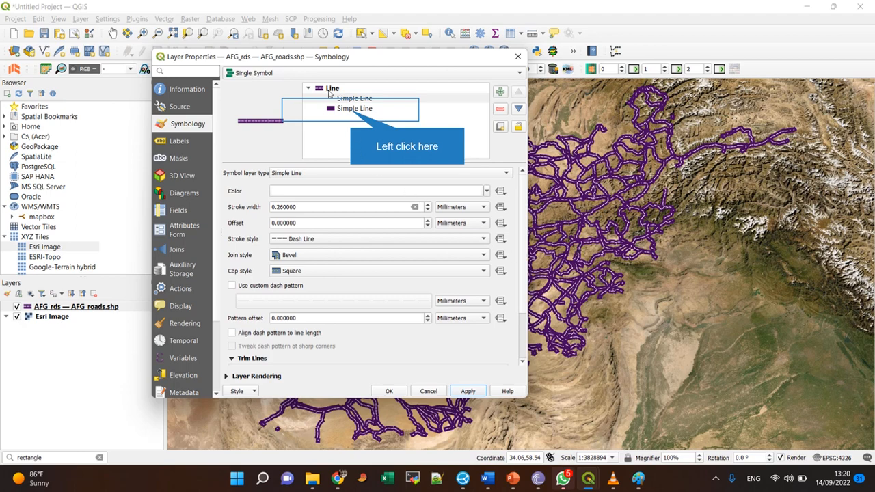
- Set the lower Simple Line to black (#000000) via the colour wheel and apply, giving black roads with dashed centres
left_click(354, 108)
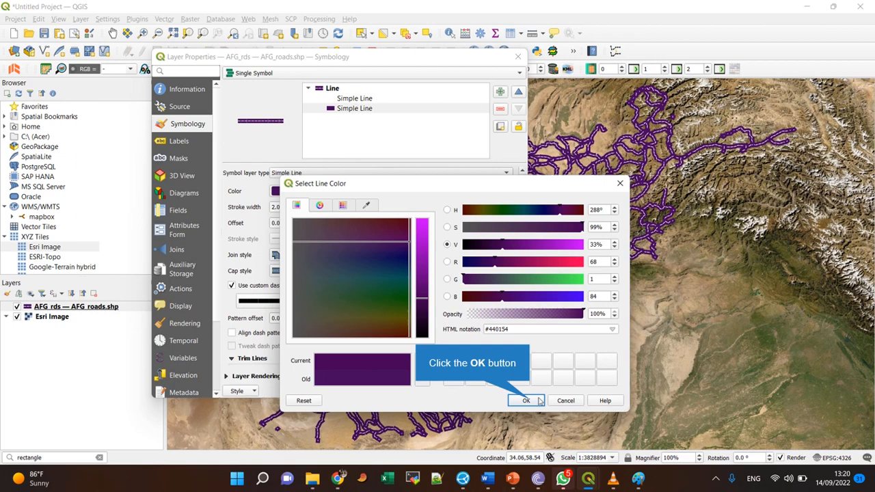
left_click(525, 399)
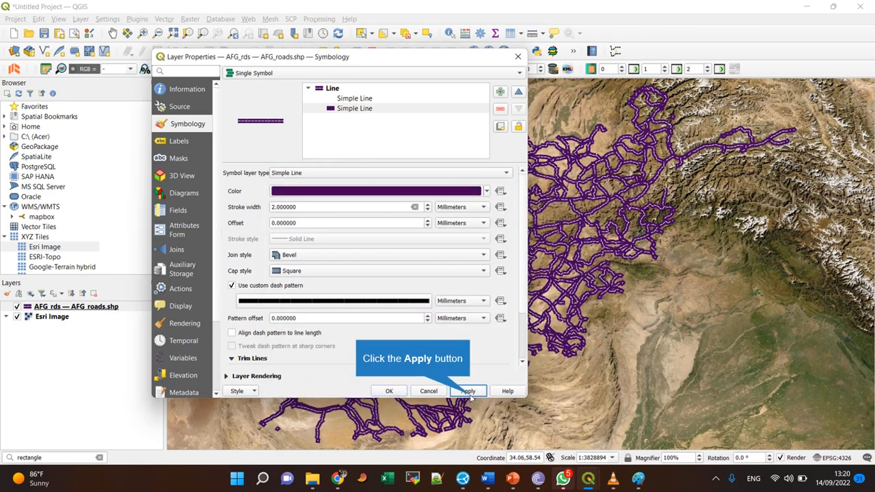
left_click(467, 391)
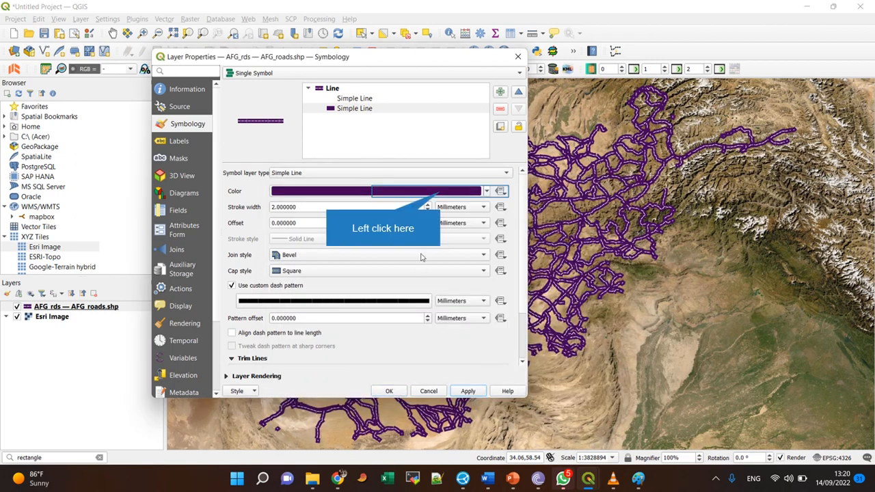
left_click(486, 191)
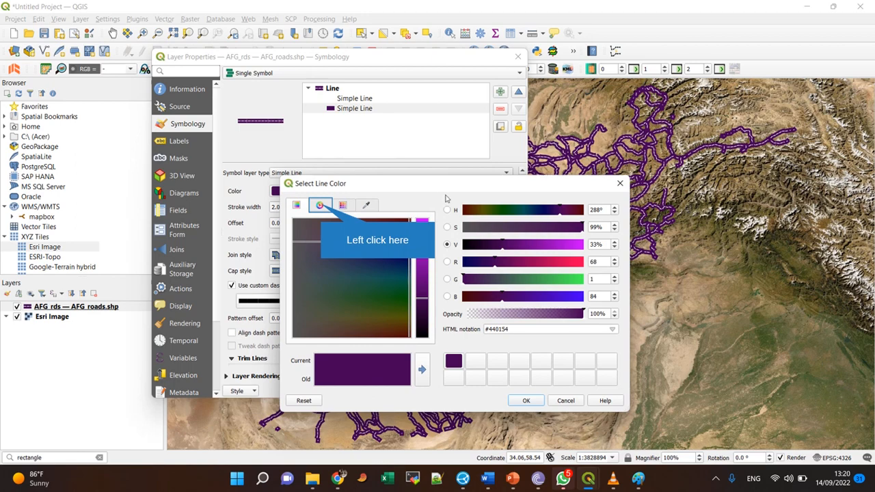
left_click(319, 205)
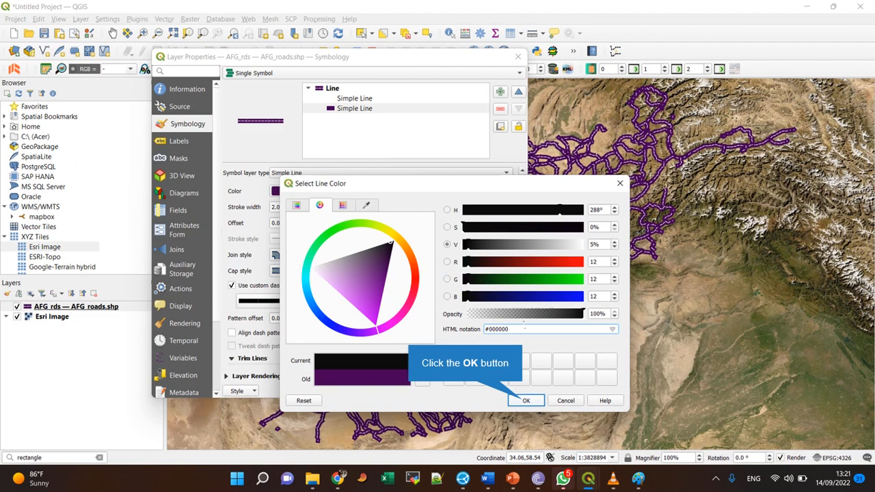
mouse_move(526, 381)
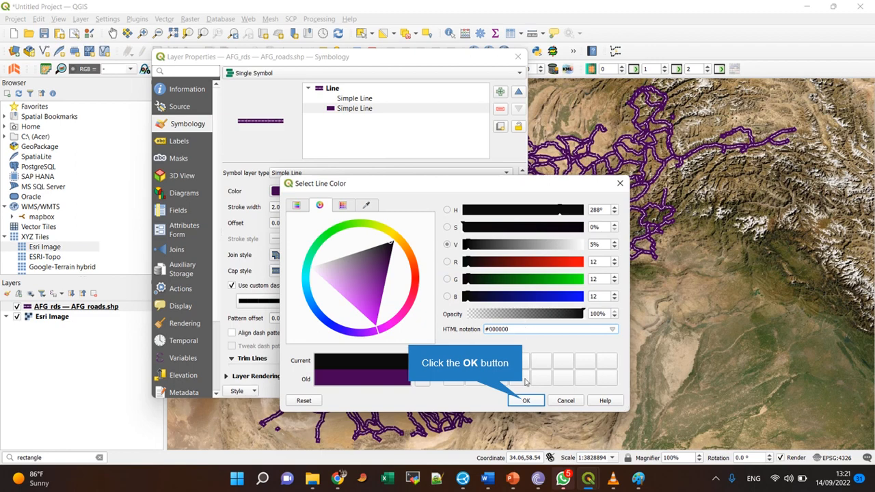
left_click(525, 399)
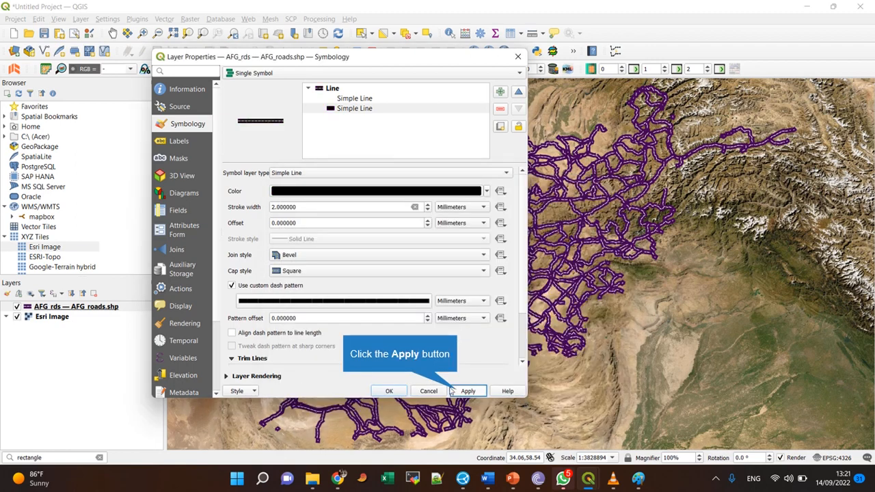
left_click(467, 391)
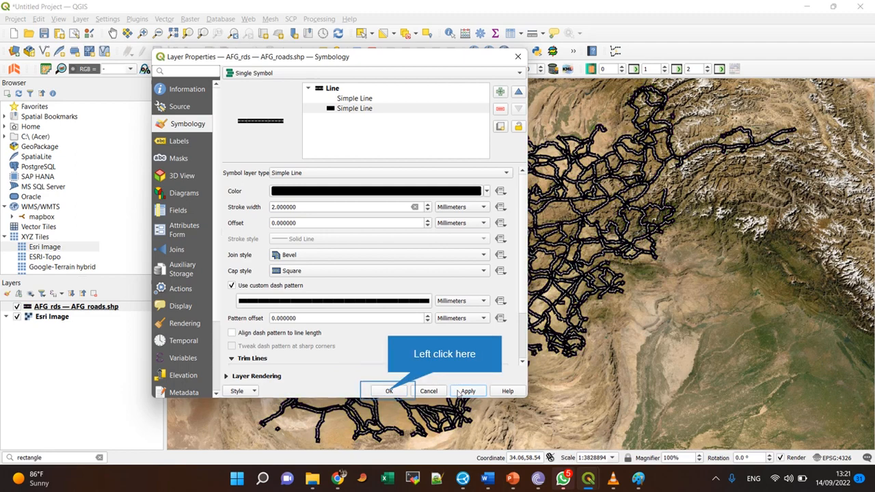
mouse_move(440, 394)
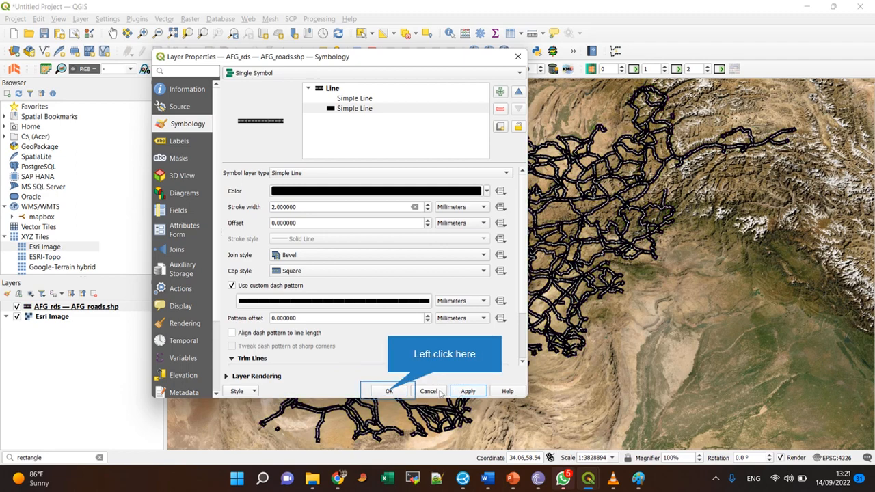